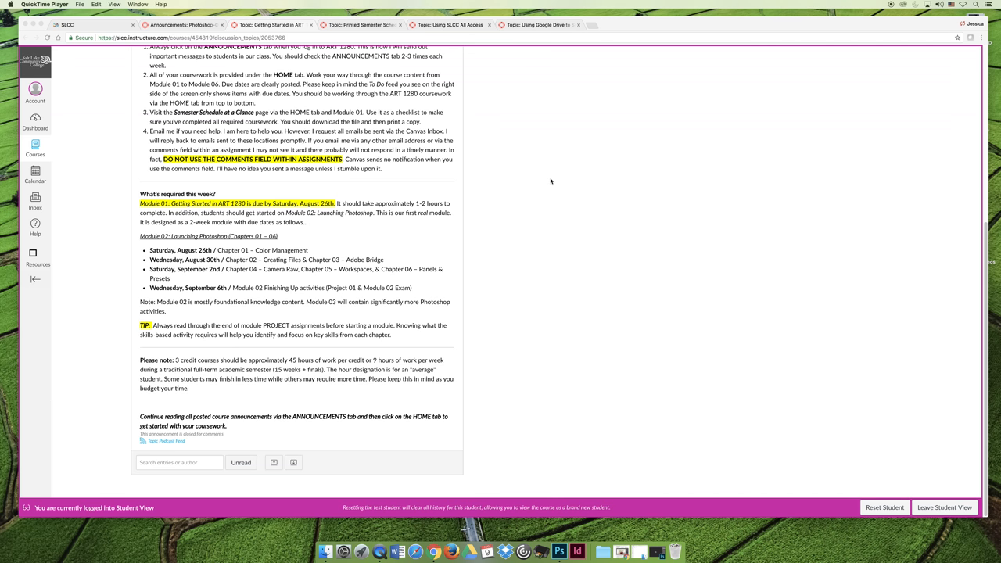
{"action": "mouse_move", "coordinate": [401, 22]}
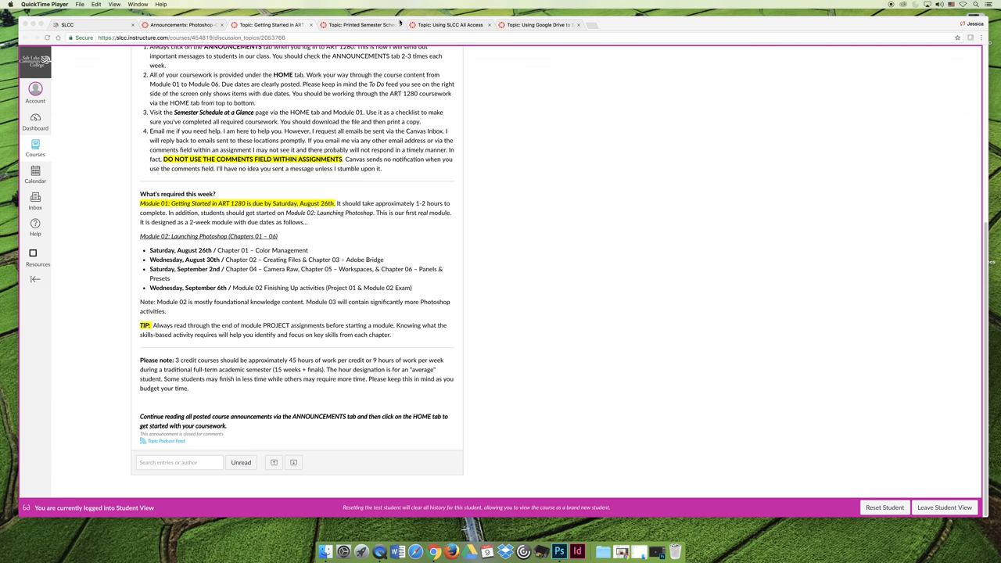
- Show the 'Topic: Printed Semester Schedules' announcement with its linked calendar file
{"action": "left_click", "coordinate": [360, 25]}
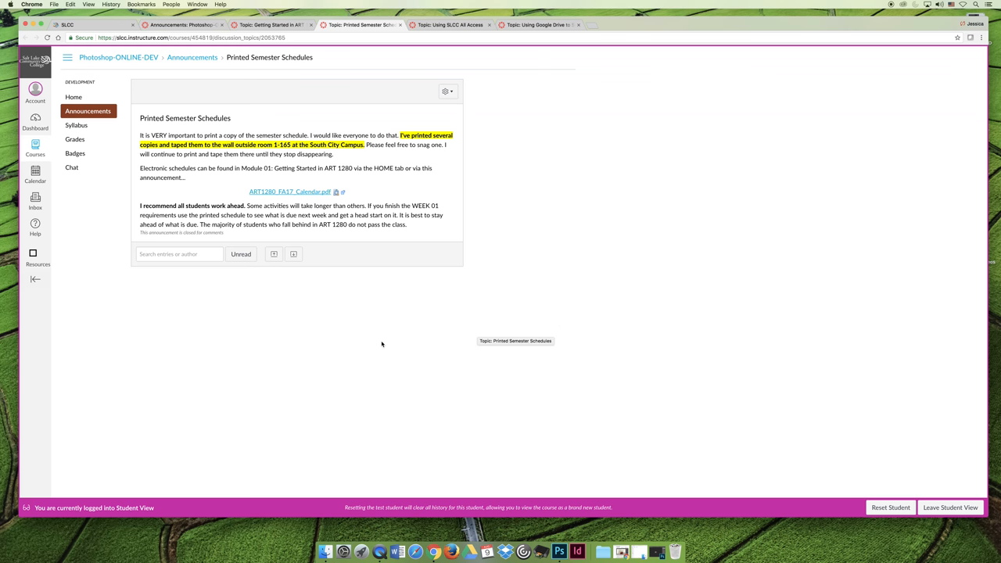
{"action": "mouse_move", "coordinate": [275, 334]}
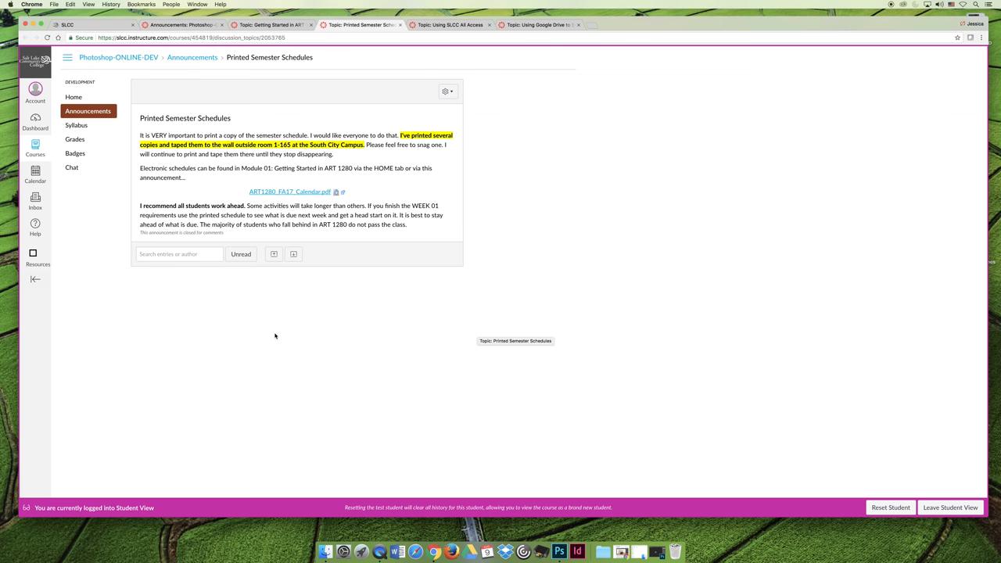
{"action": "mouse_move", "coordinate": [269, 327]}
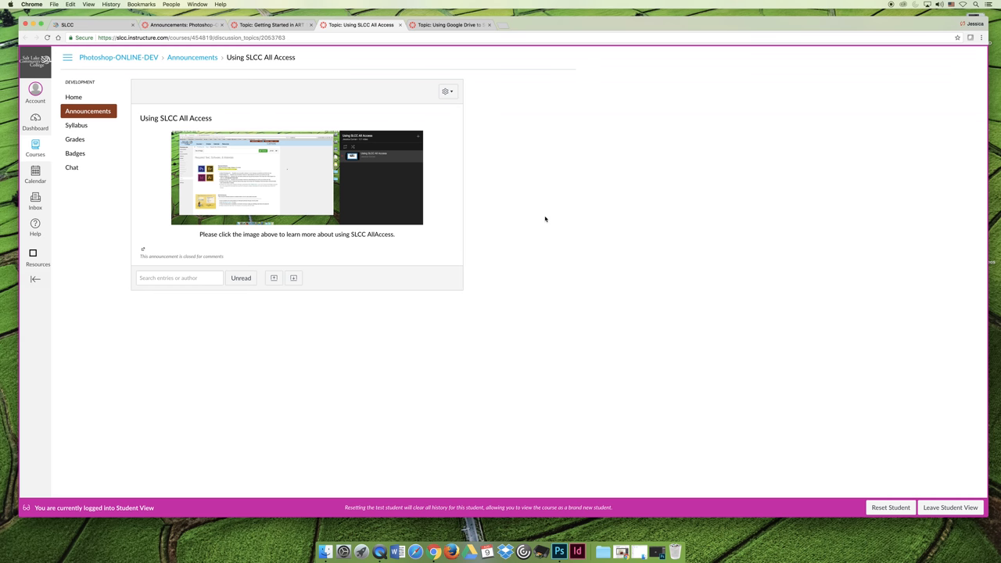
{"action": "mouse_move", "coordinate": [279, 175]}
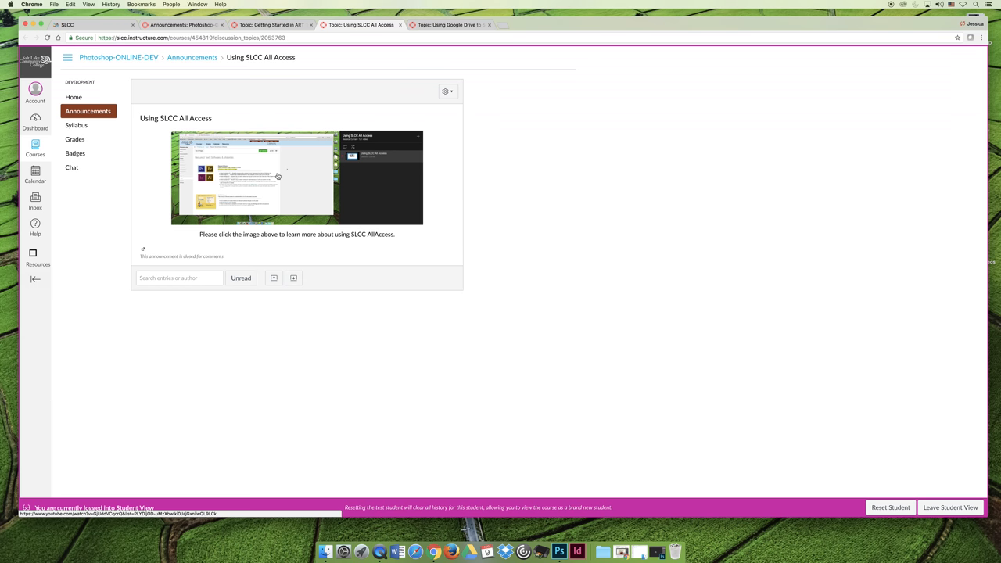
{"action": "mouse_move", "coordinate": [369, 100]}
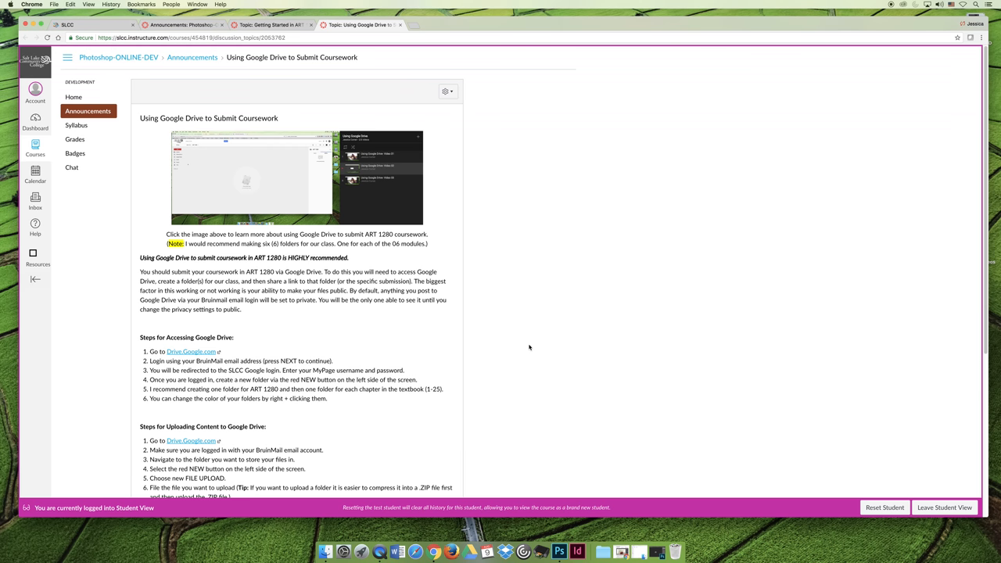
{"action": "mouse_move", "coordinate": [351, 322]}
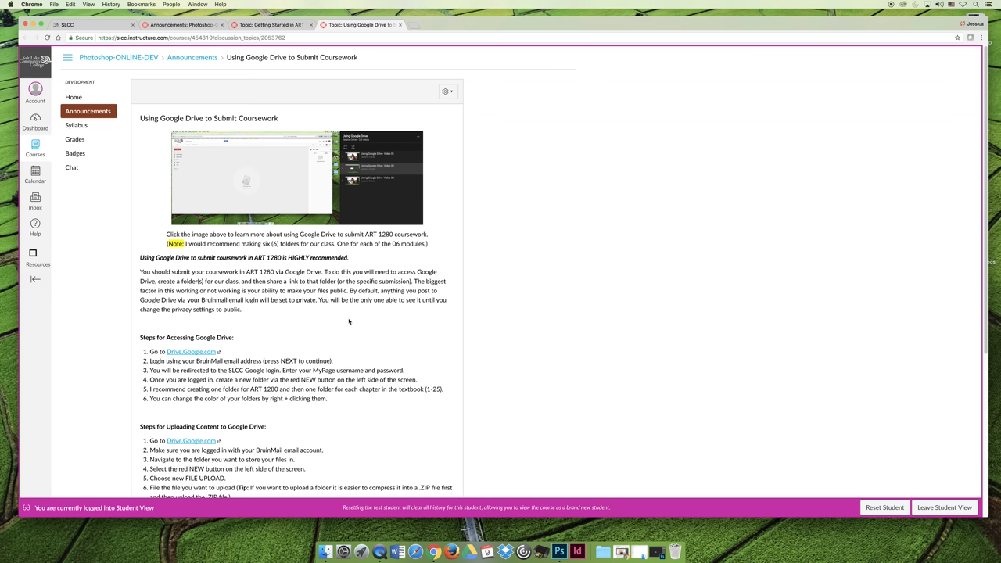